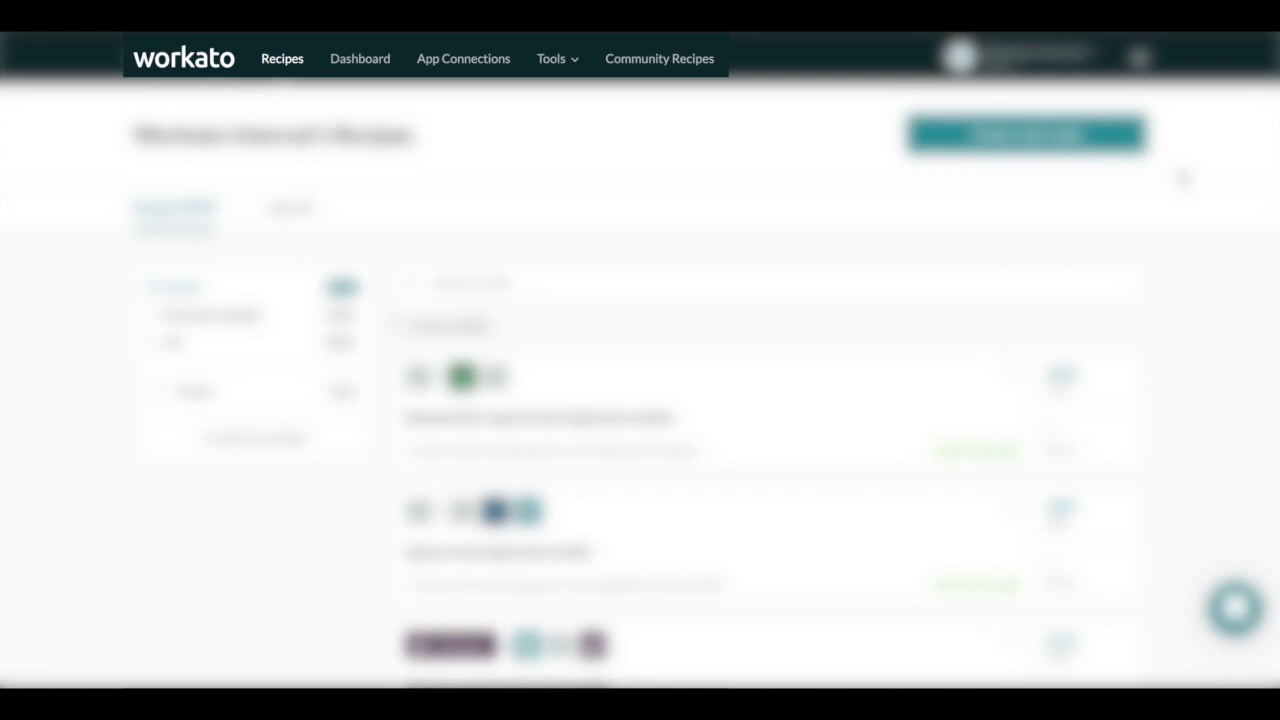
Show the Dashboard with the last 7 days' recipe and job totals and the daily jobs chart
{"action": "left_click", "coordinate": [360, 58]}
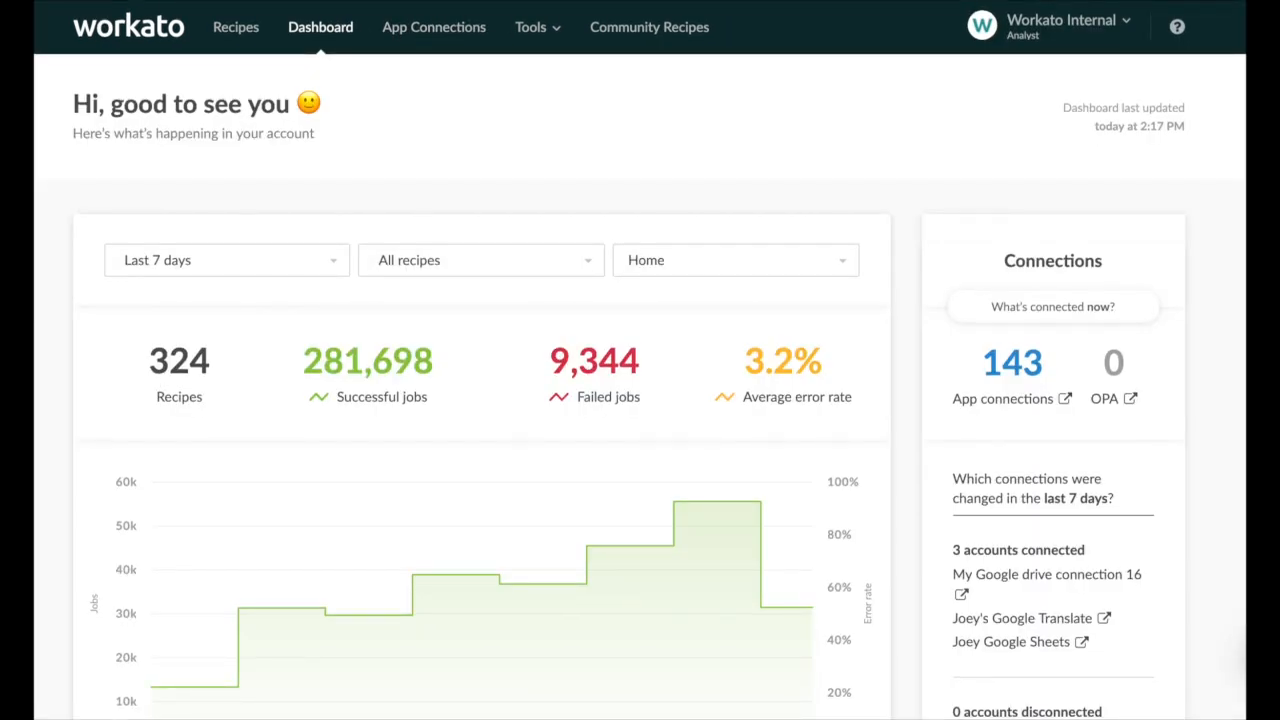
{"action": "scroll", "scroll_direction": "down", "scroll_amount": 3}
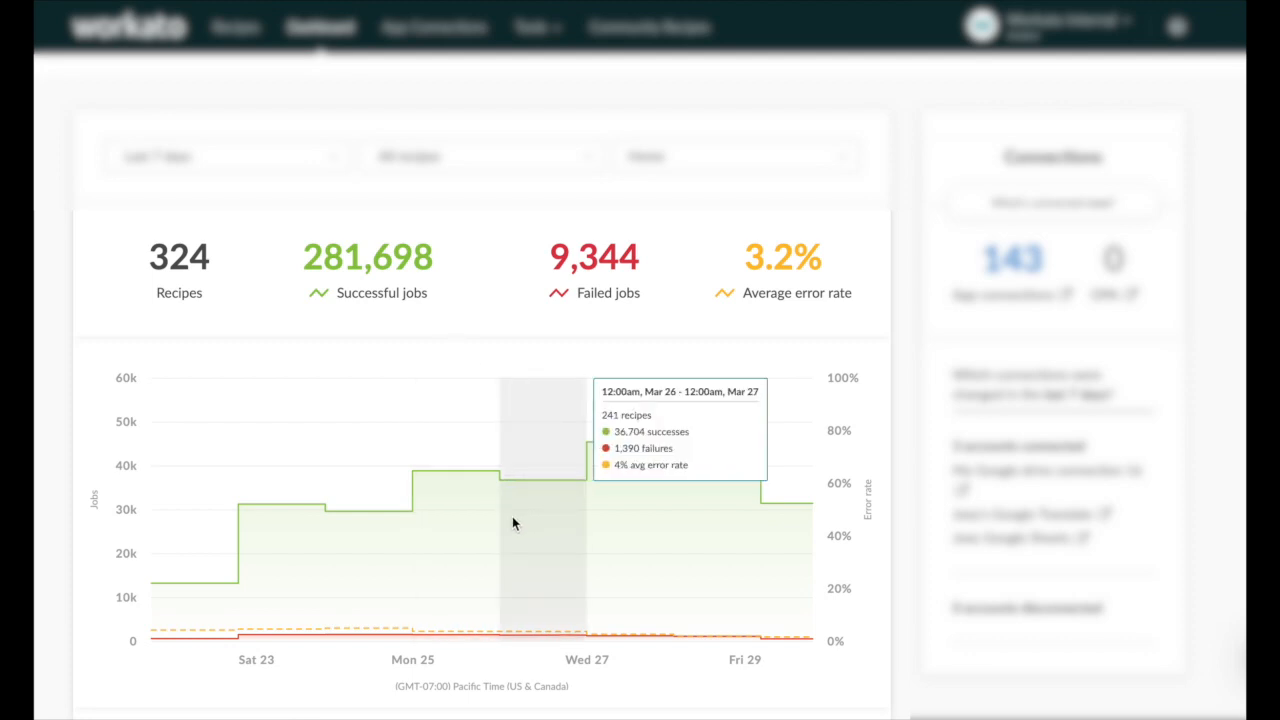
{"action": "mouse_move", "coordinate": [390, 510]}
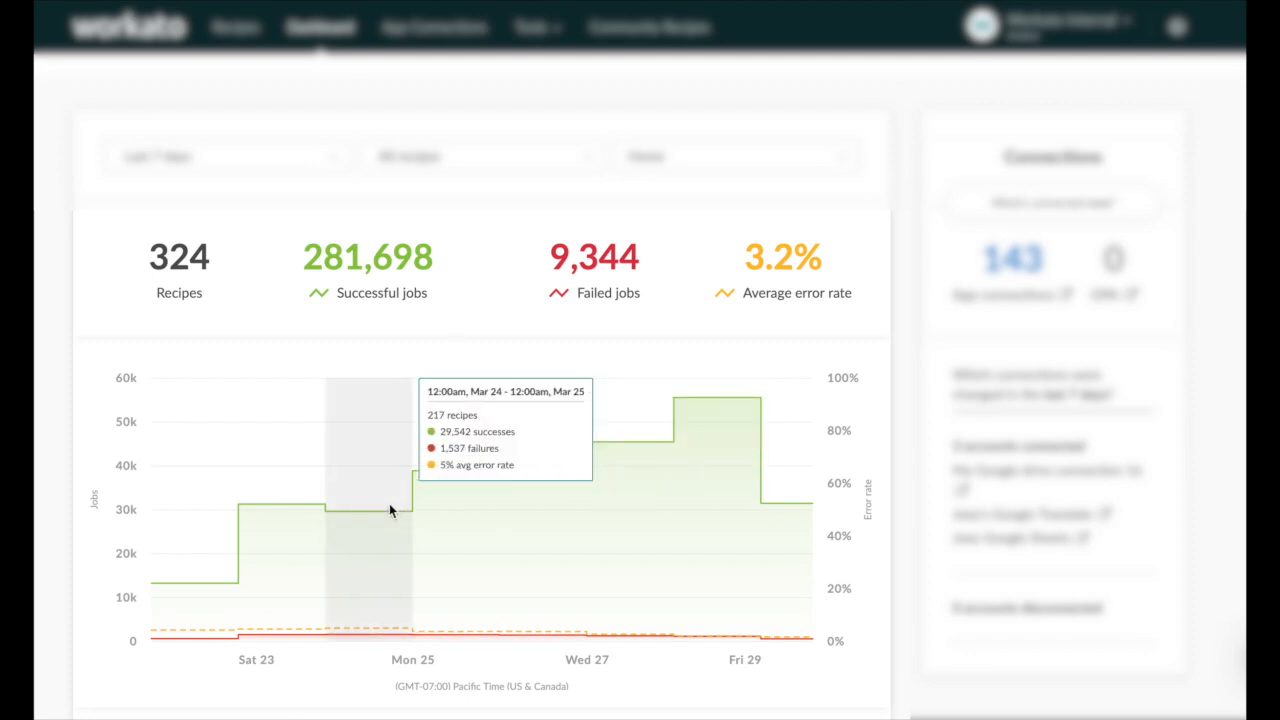
{"action": "mouse_move", "coordinate": [288, 502]}
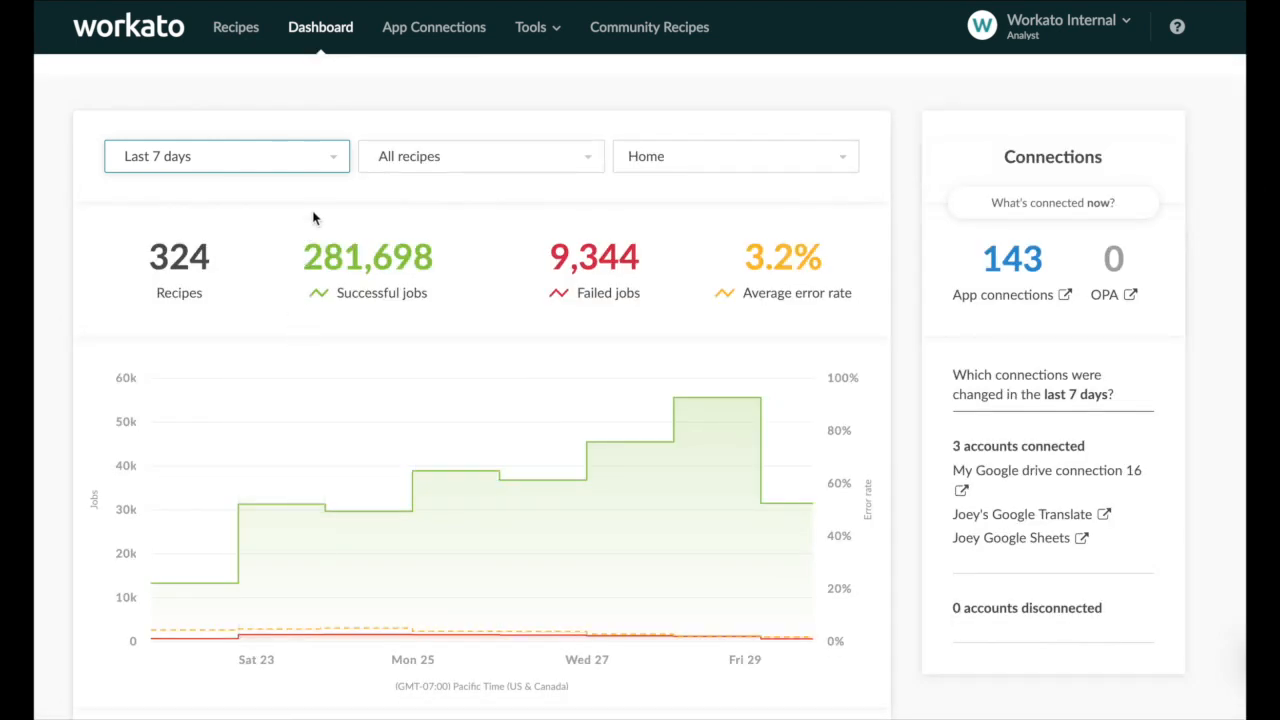
{"action": "left_click", "coordinate": [226, 156]}
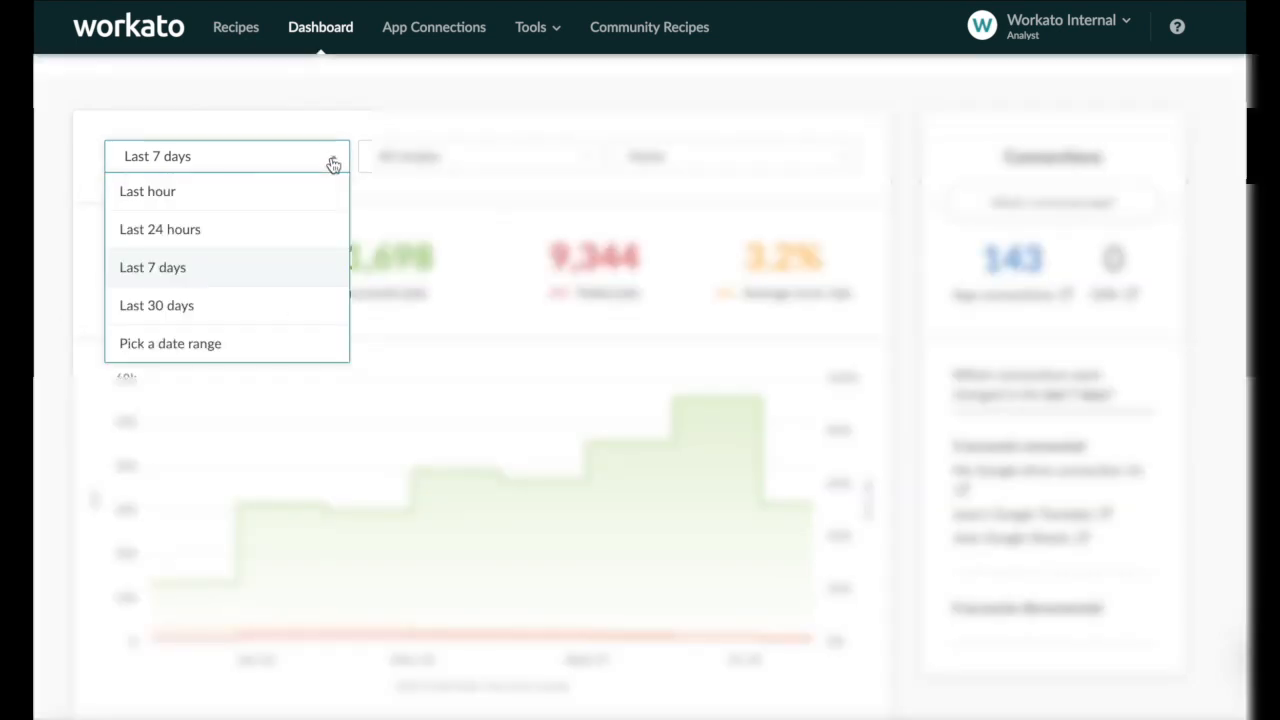
{"action": "left_click", "coordinate": [148, 192]}
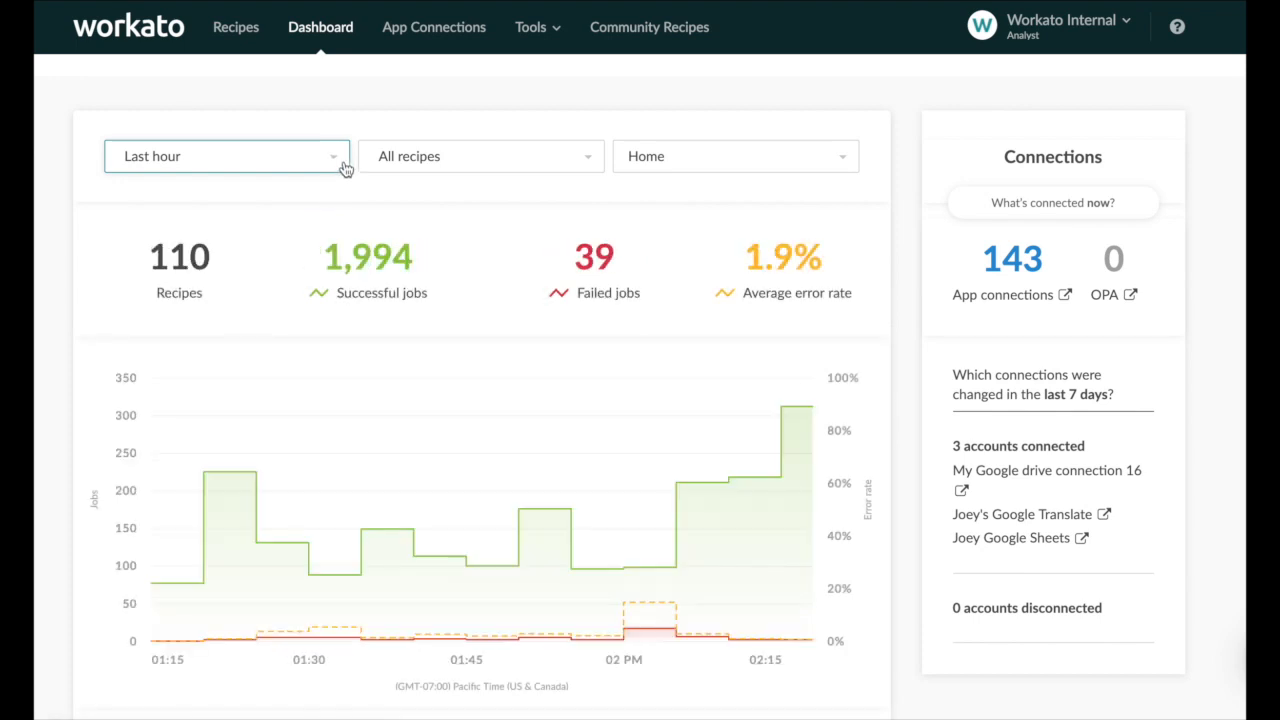
{"action": "left_click", "coordinate": [226, 156]}
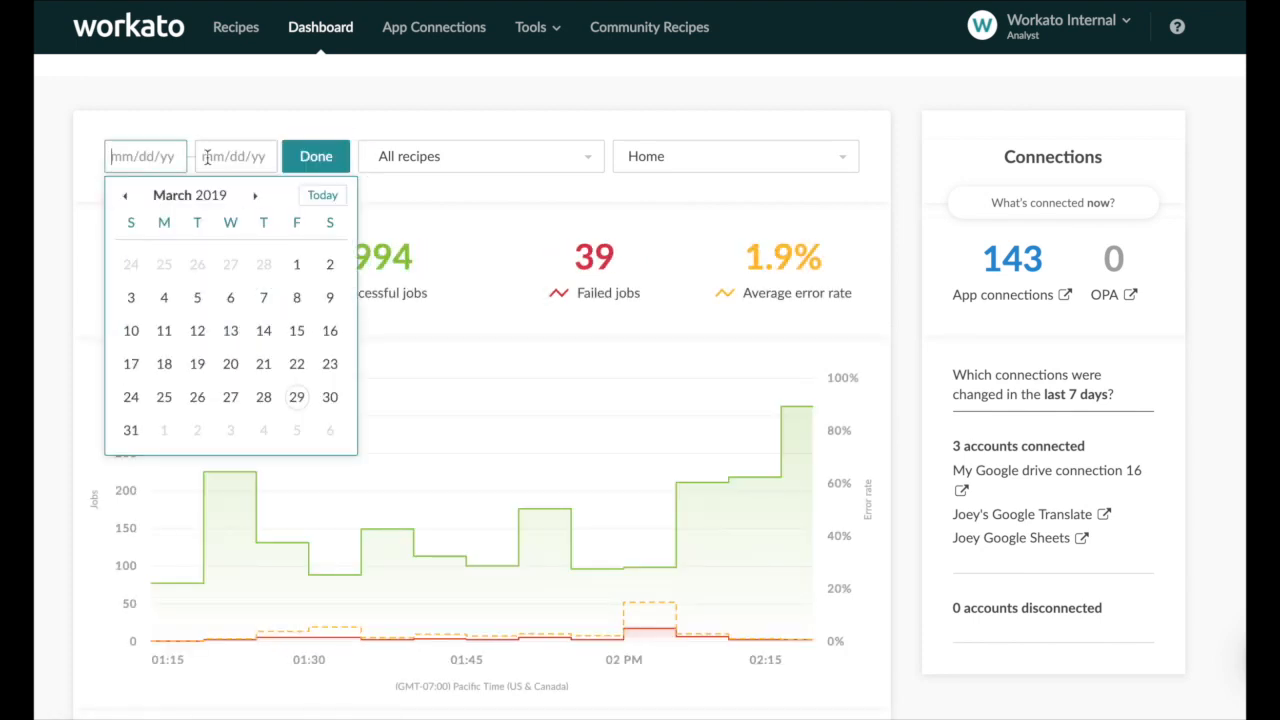
{"action": "left_click", "coordinate": [316, 156]}
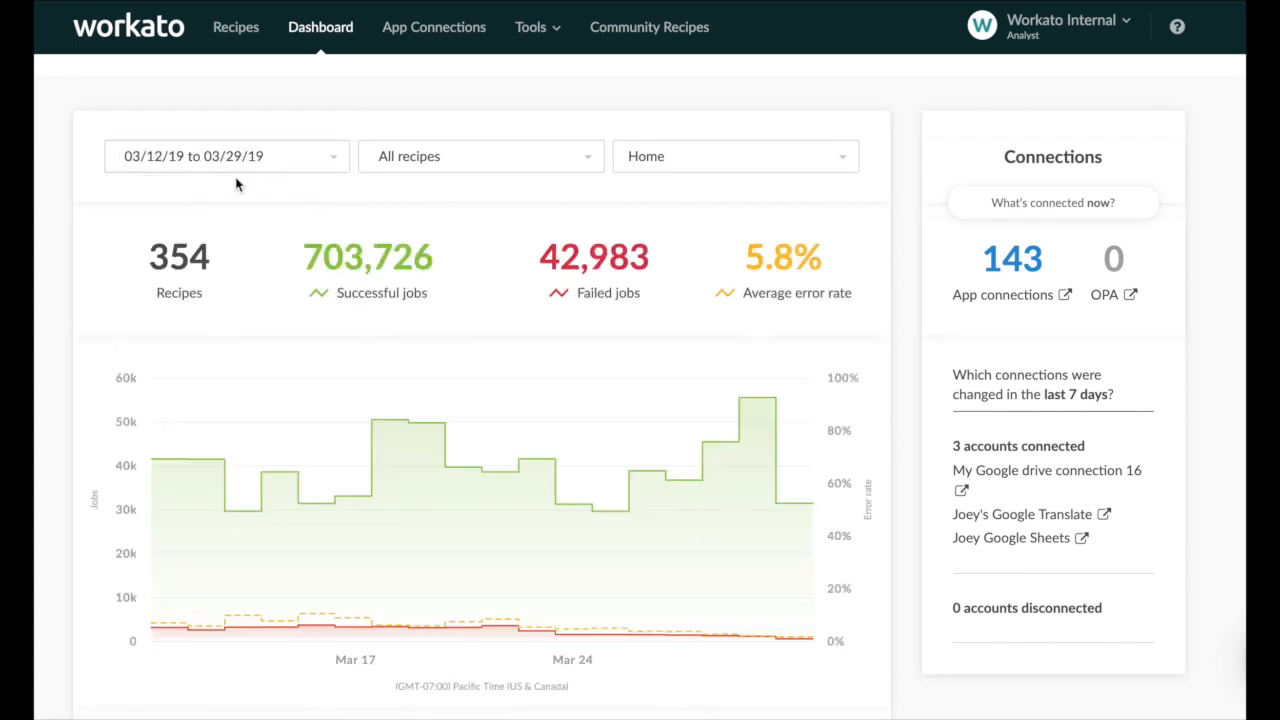
{"action": "left_click", "coordinate": [226, 156]}
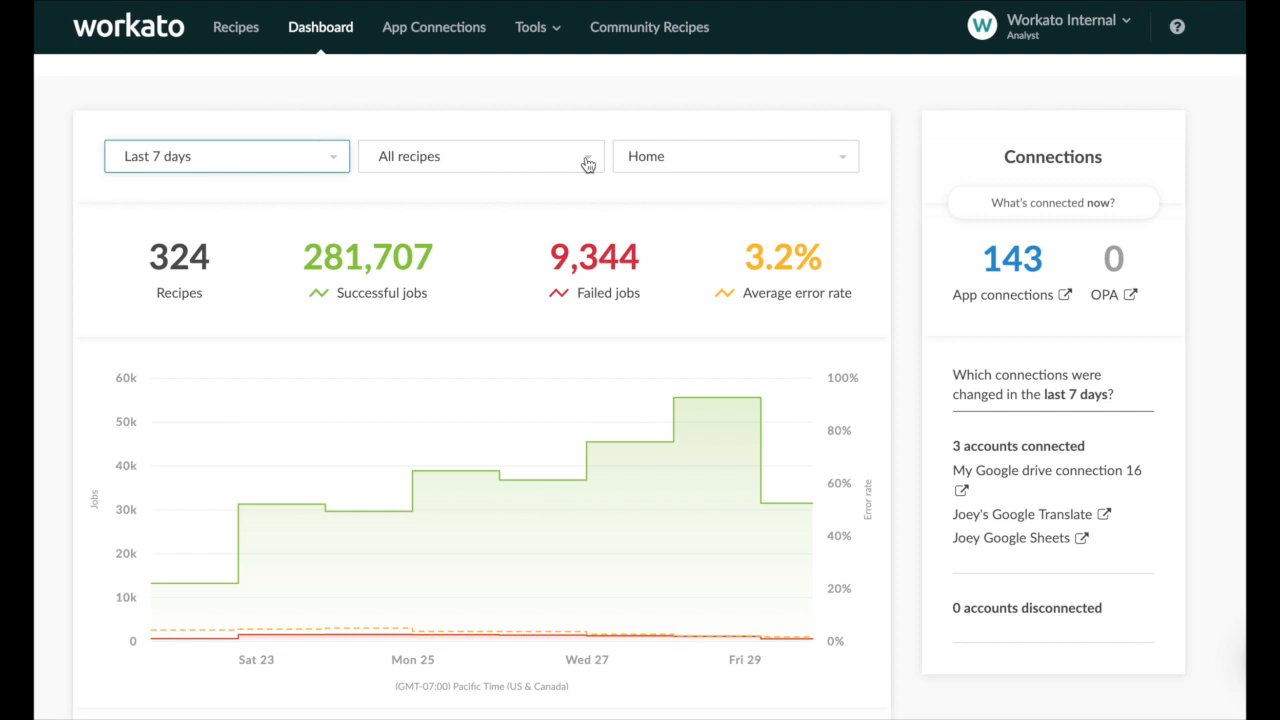
{"action": "left_click", "coordinate": [480, 156]}
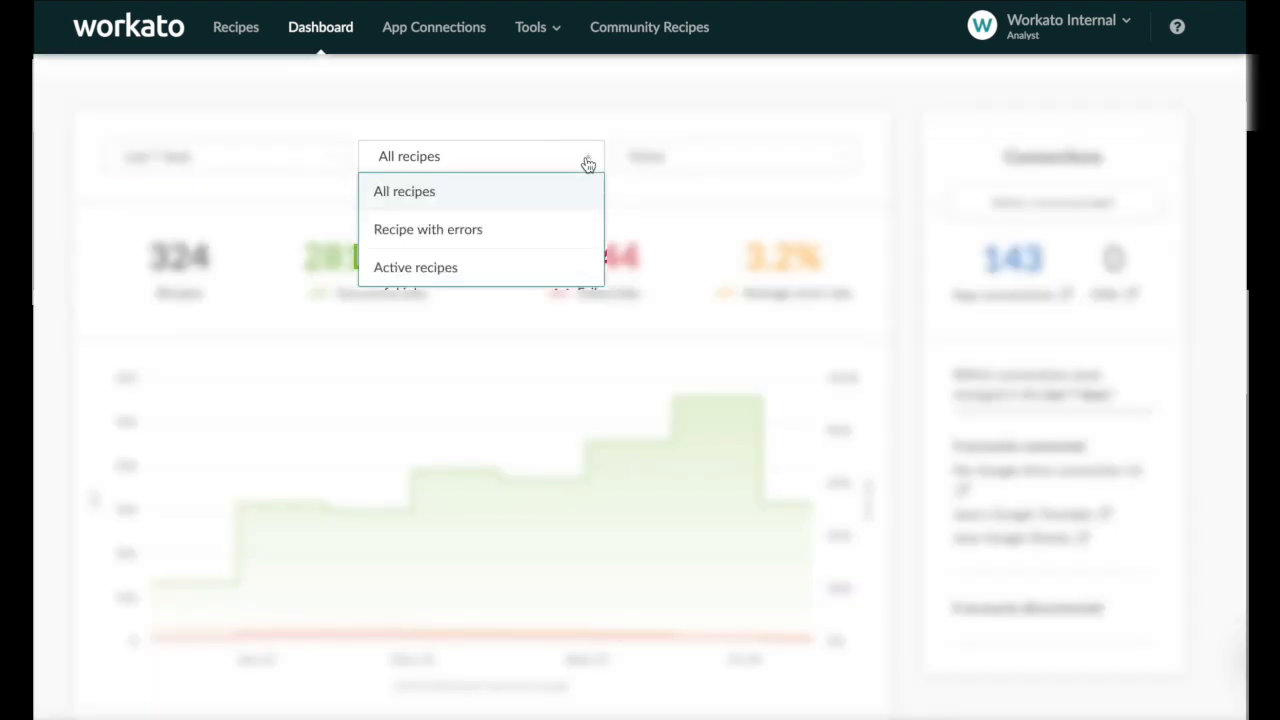
{"action": "left_click", "coordinate": [428, 228]}
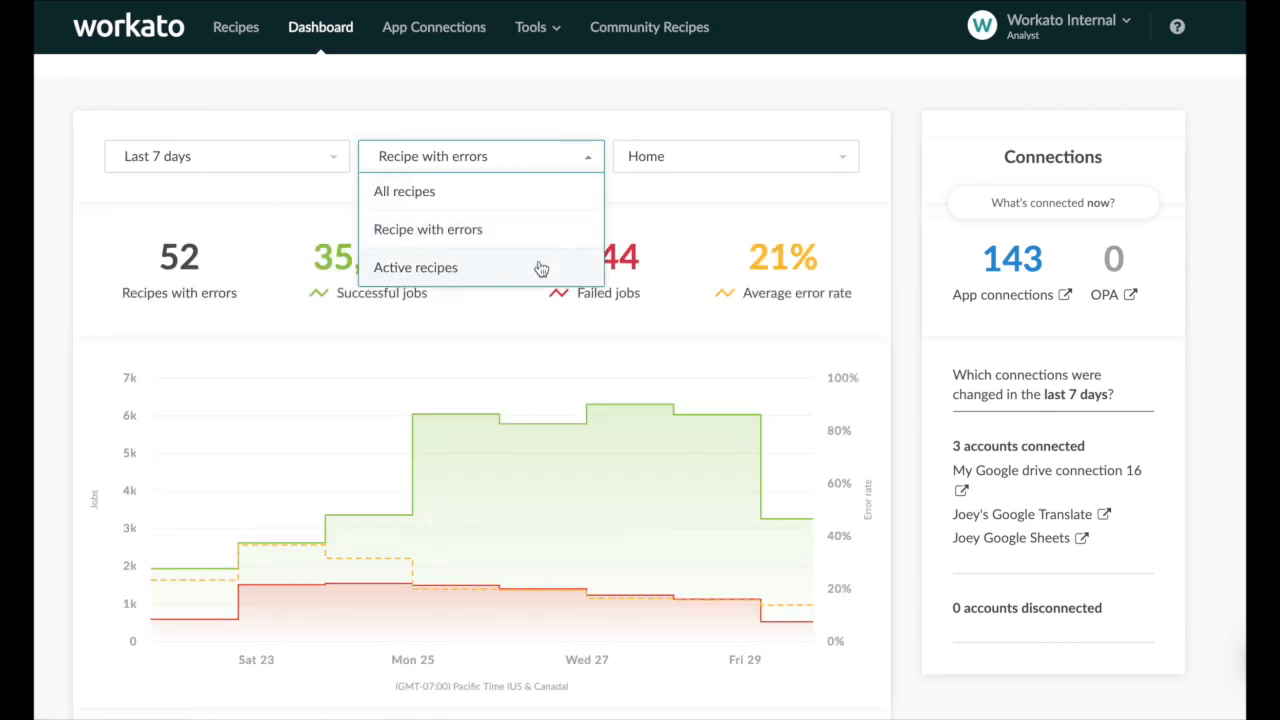
{"action": "left_click", "coordinate": [404, 192]}
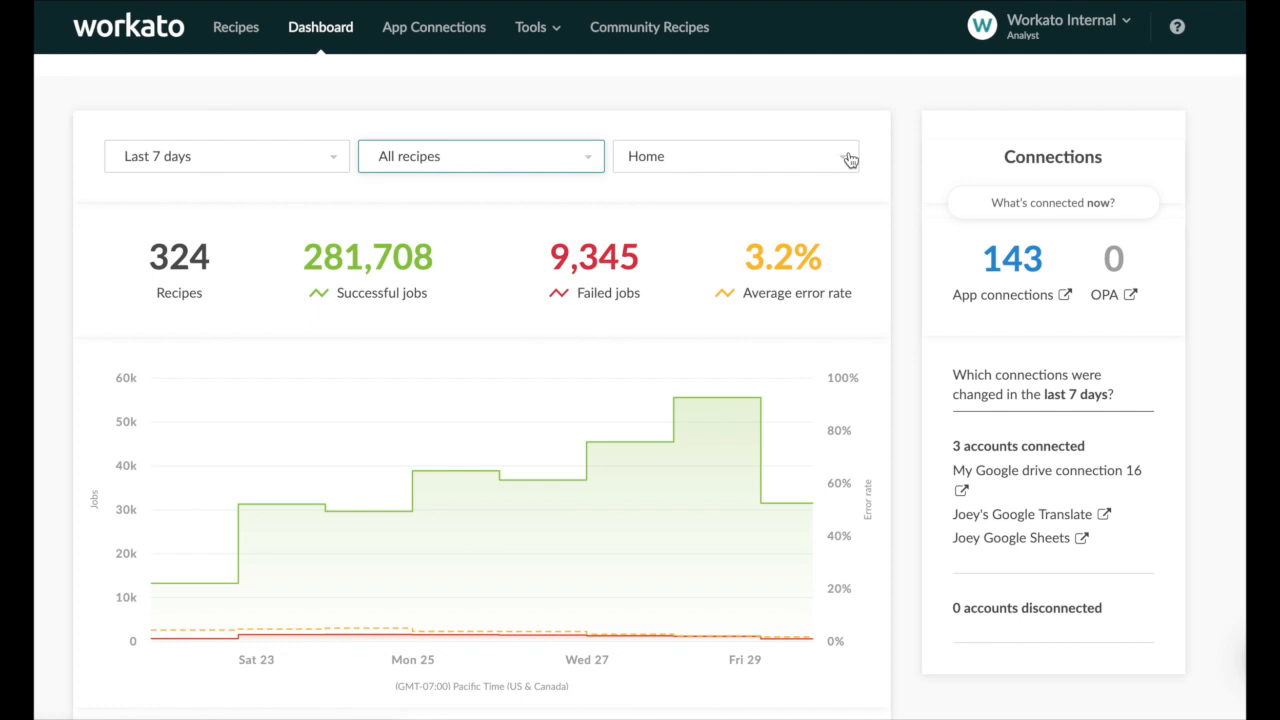
Filter the dashboard to the Marketing folder (searching 'marke') and the Last 7 days period
{"action": "left_click", "coordinate": [736, 156]}
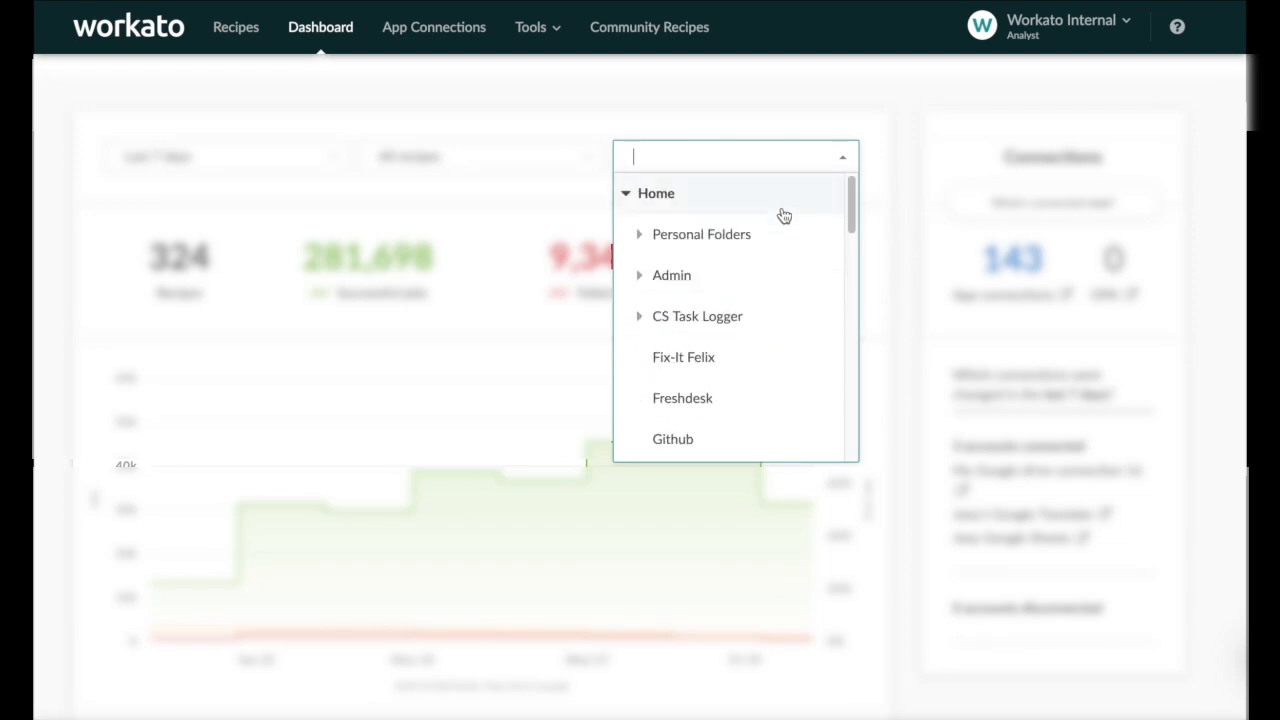
{"action": "type", "text": "marketing"}
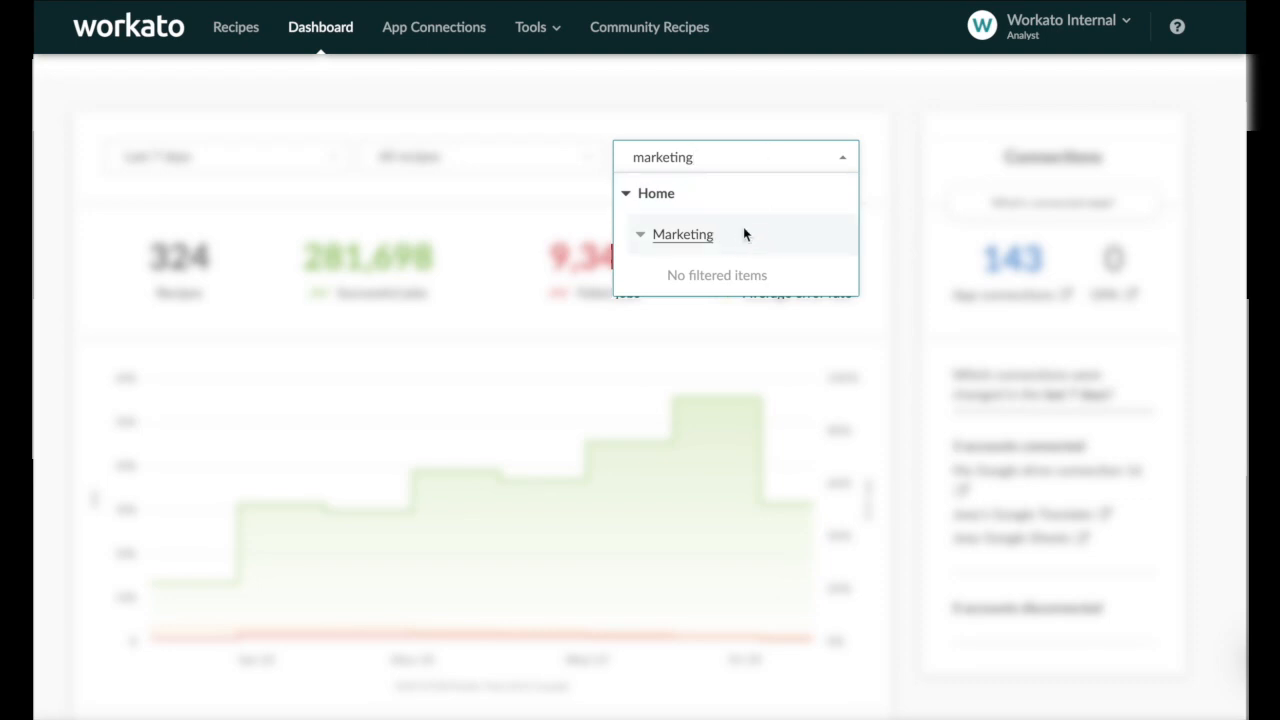
{"action": "left_click", "coordinate": [224, 156]}
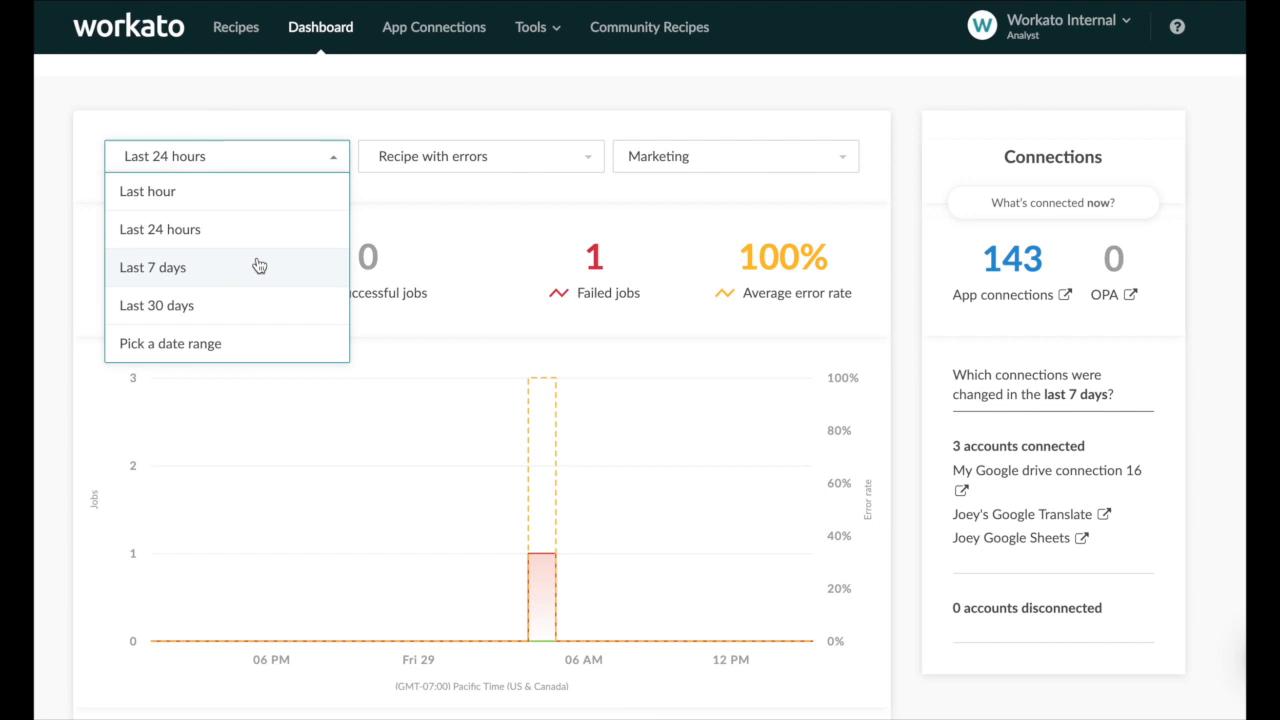
{"action": "left_click", "coordinate": [152, 268]}
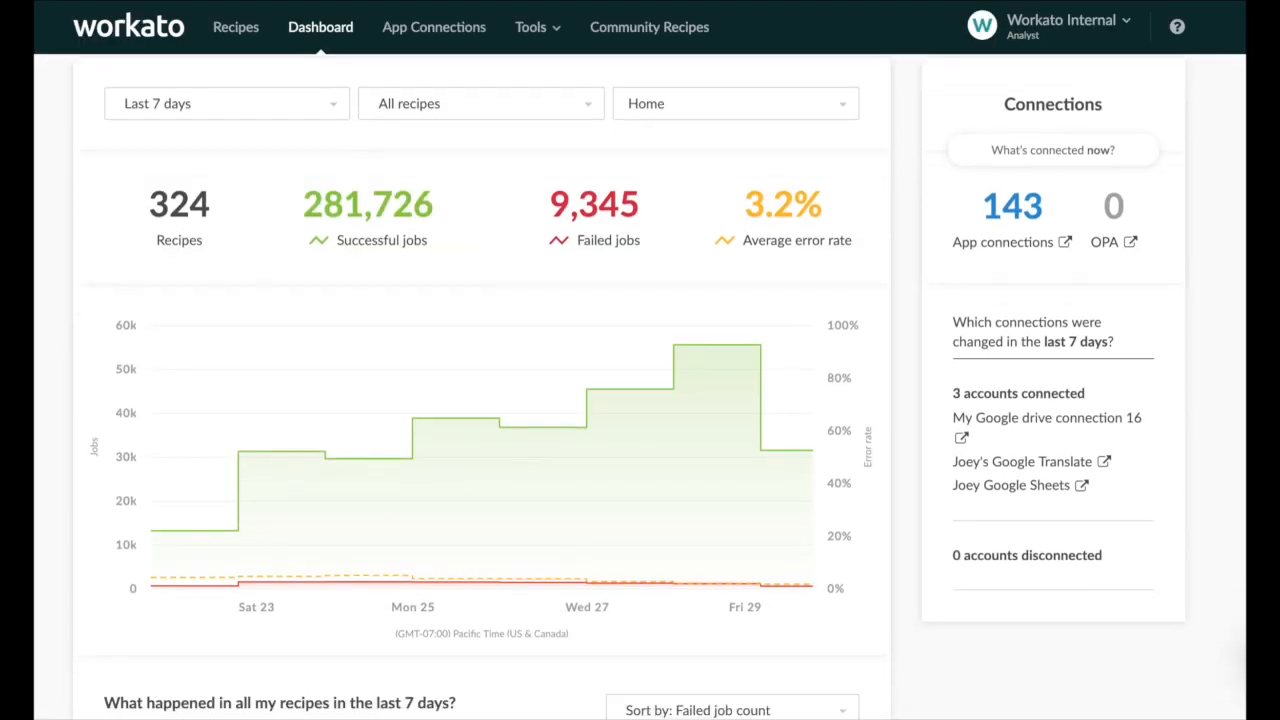
Review the recipe list's Sort by options and keep it ranked by failed job count
{"action": "scroll", "scroll_direction": "down", "scroll_amount": 3}
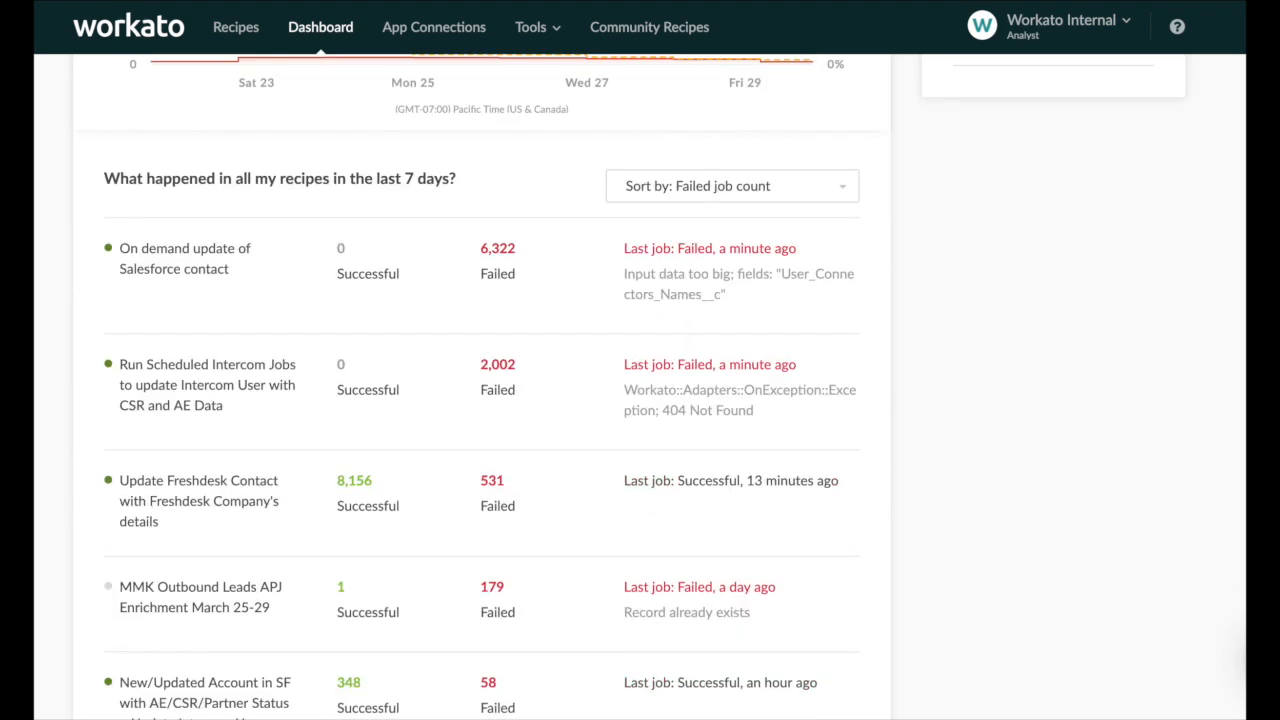
{"action": "scroll", "scroll_direction": "down", "scroll_amount": 3}
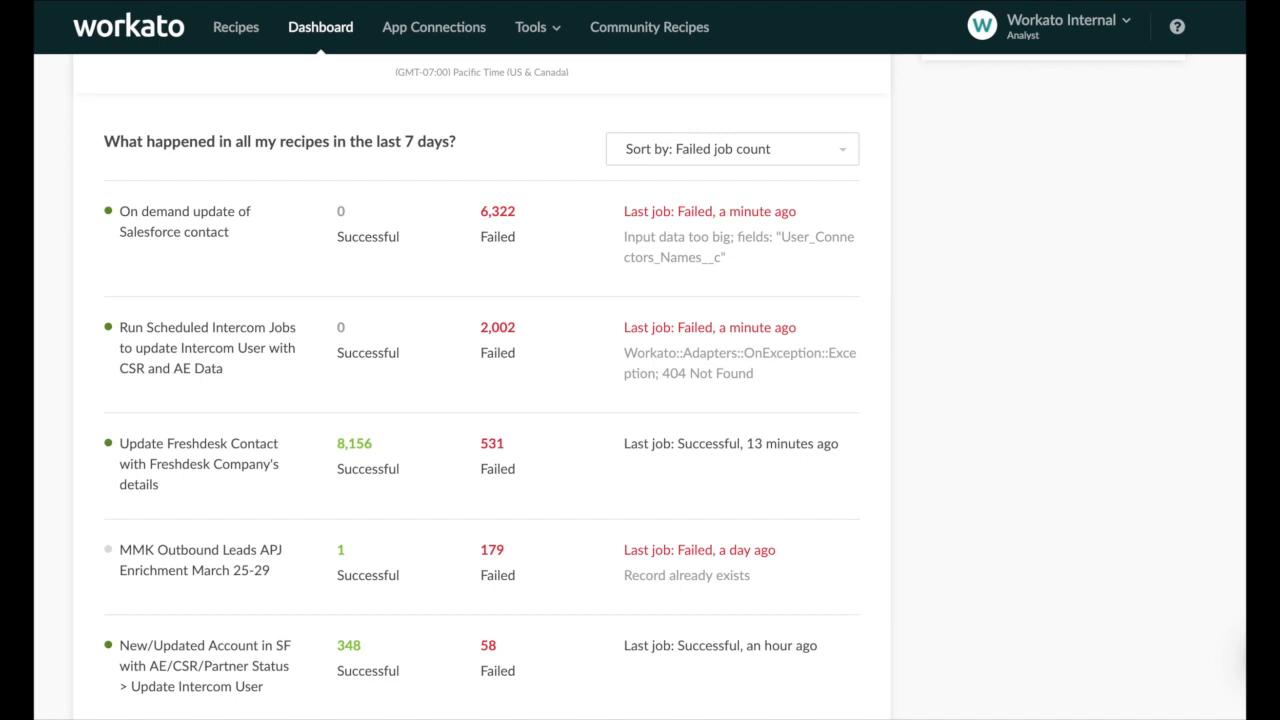
{"action": "mouse_move", "coordinate": [876, 136]}
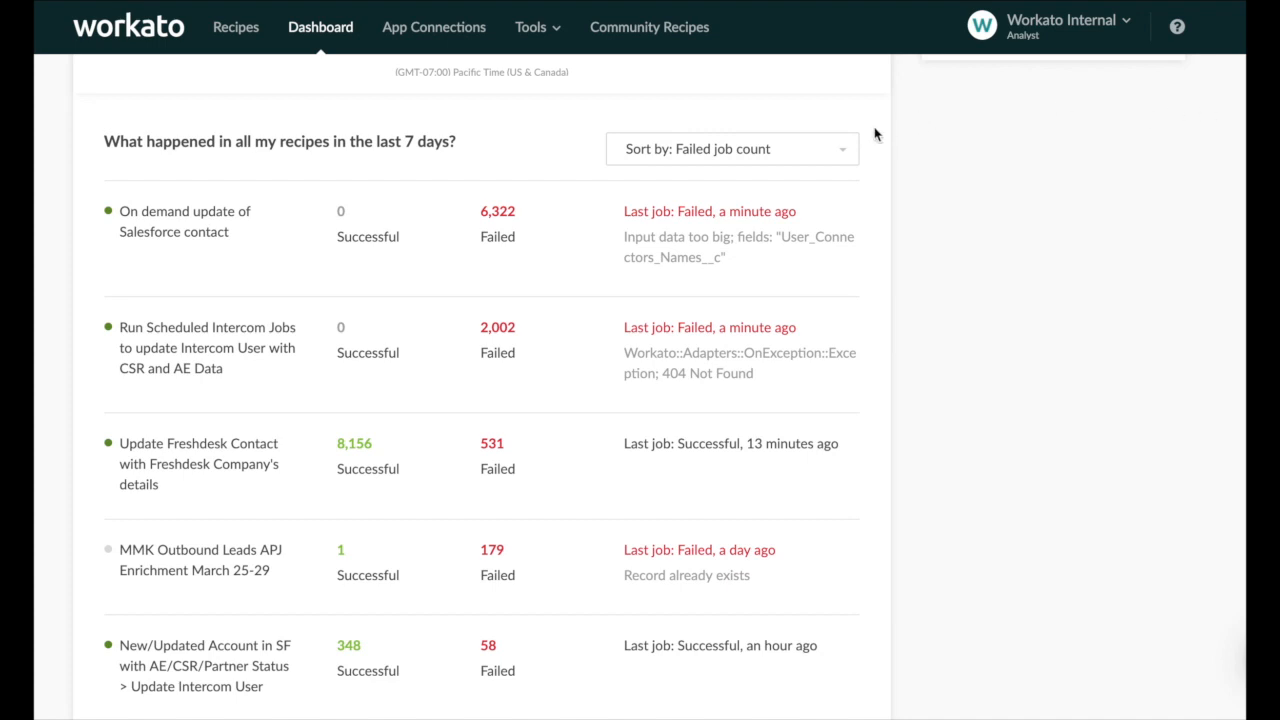
{"action": "left_click", "coordinate": [732, 148]}
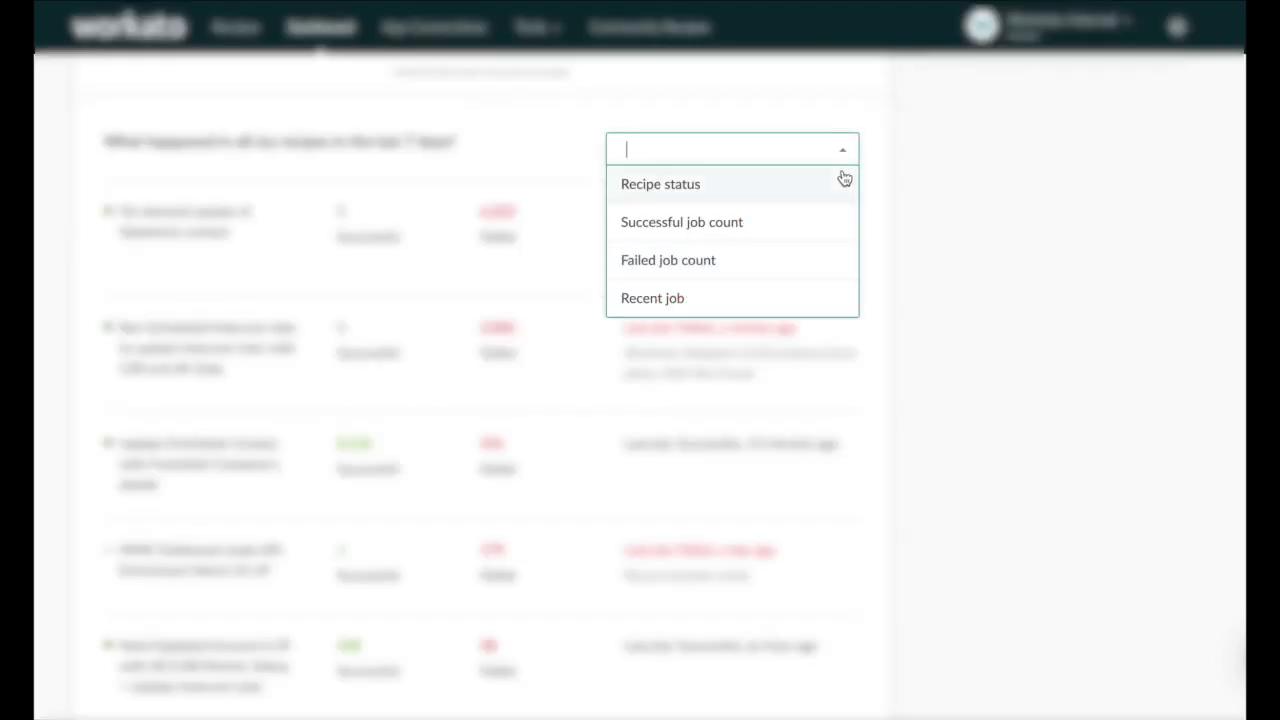
{"action": "mouse_move", "coordinate": [836, 260]}
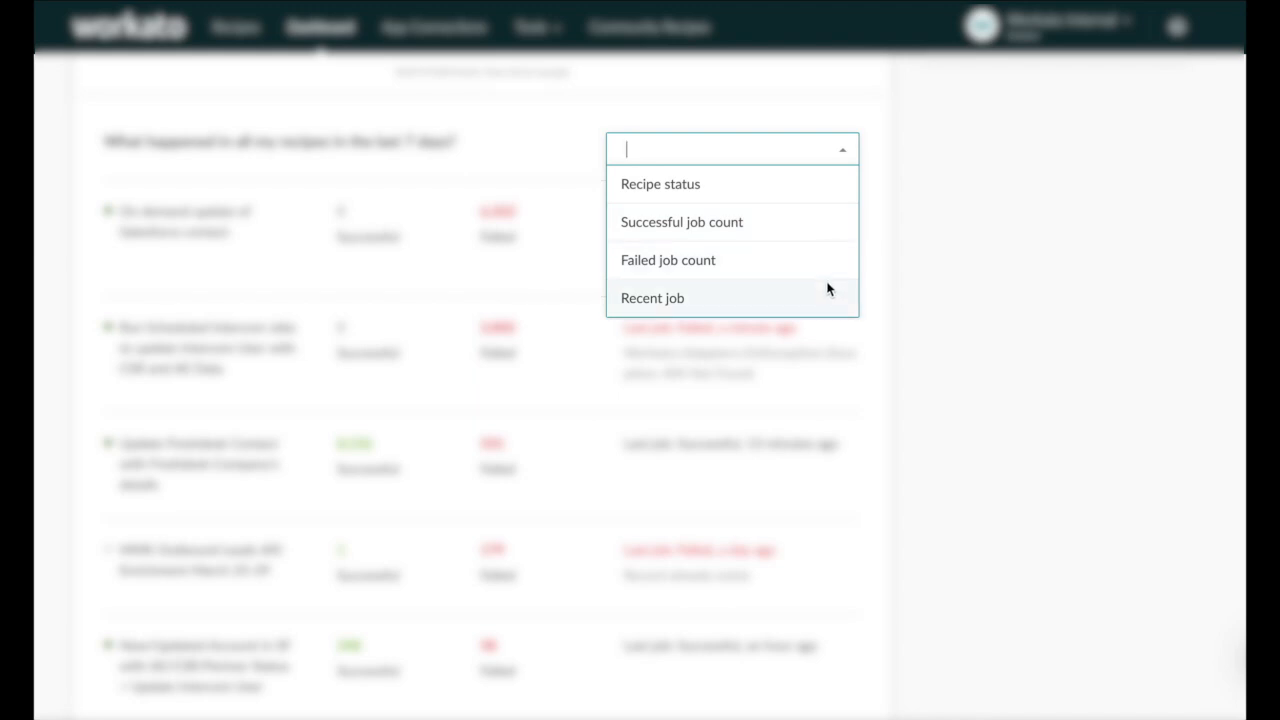
{"action": "left_click", "coordinate": [668, 260]}
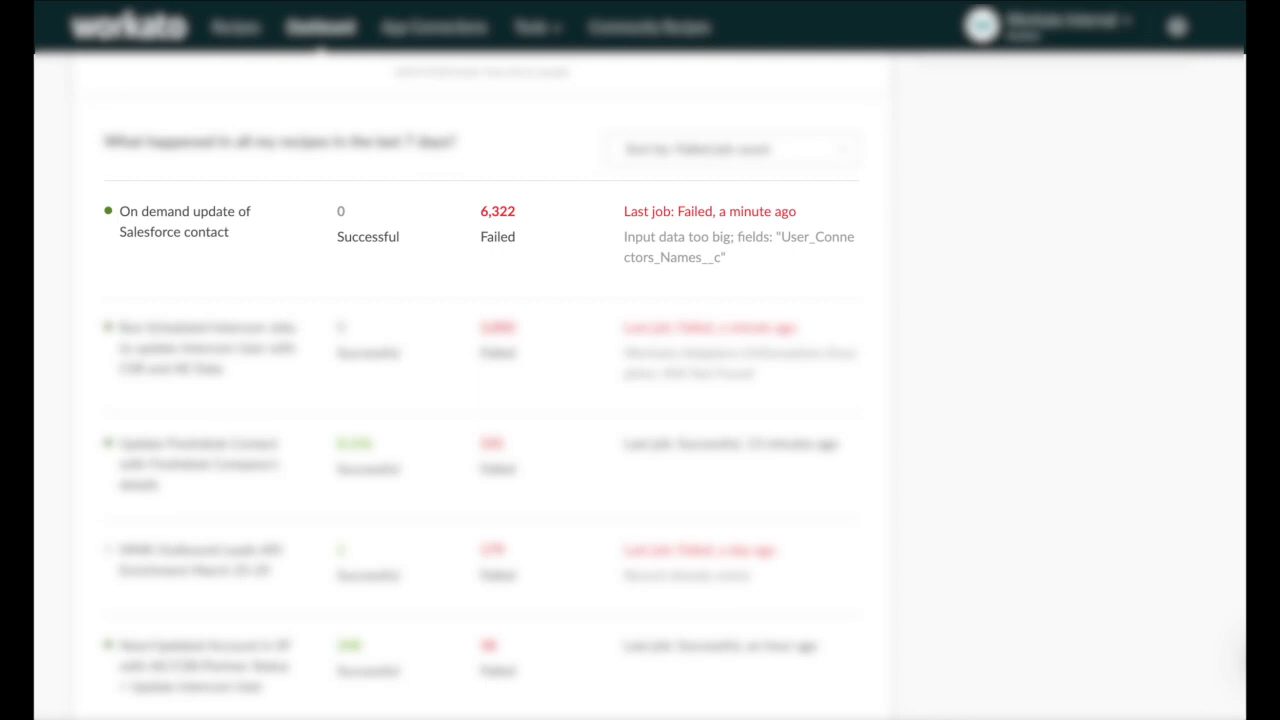
View the 'On demand update of Salesforce contact' recipe's failed job report down to the step 10 error
{"action": "left_click", "coordinate": [184, 220]}
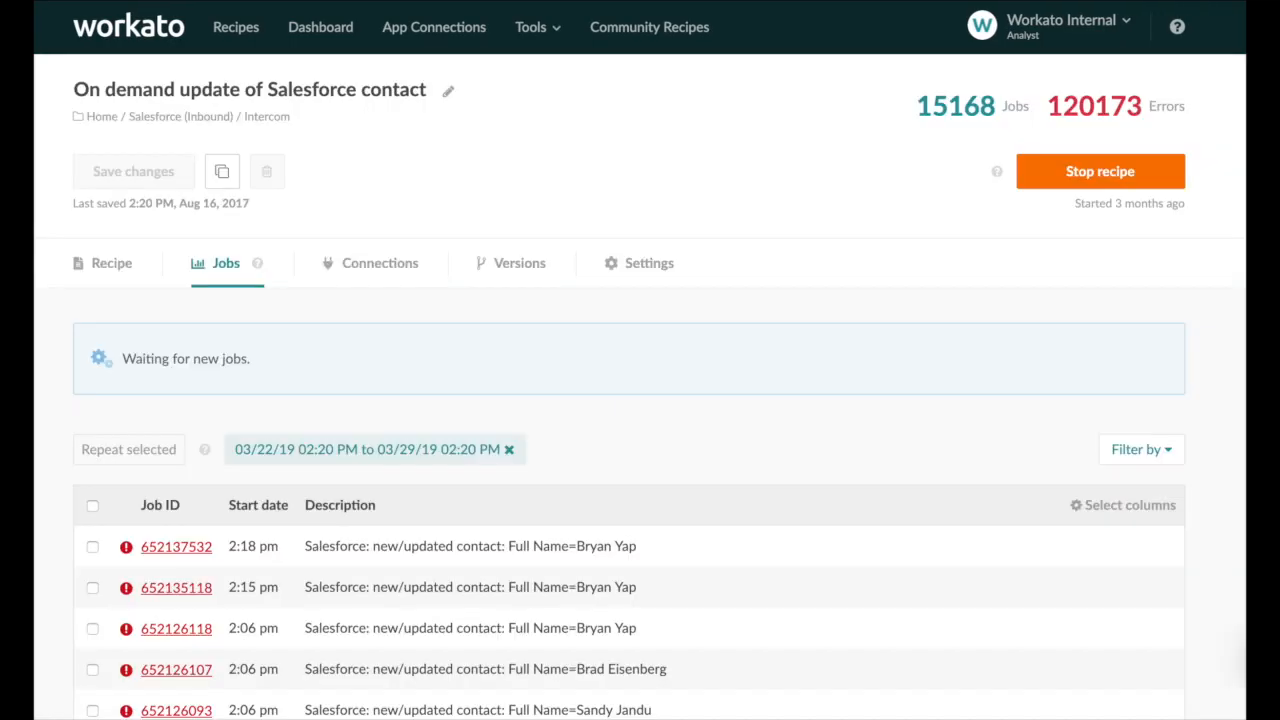
{"action": "scroll", "scroll_direction": "down", "scroll_amount": 3}
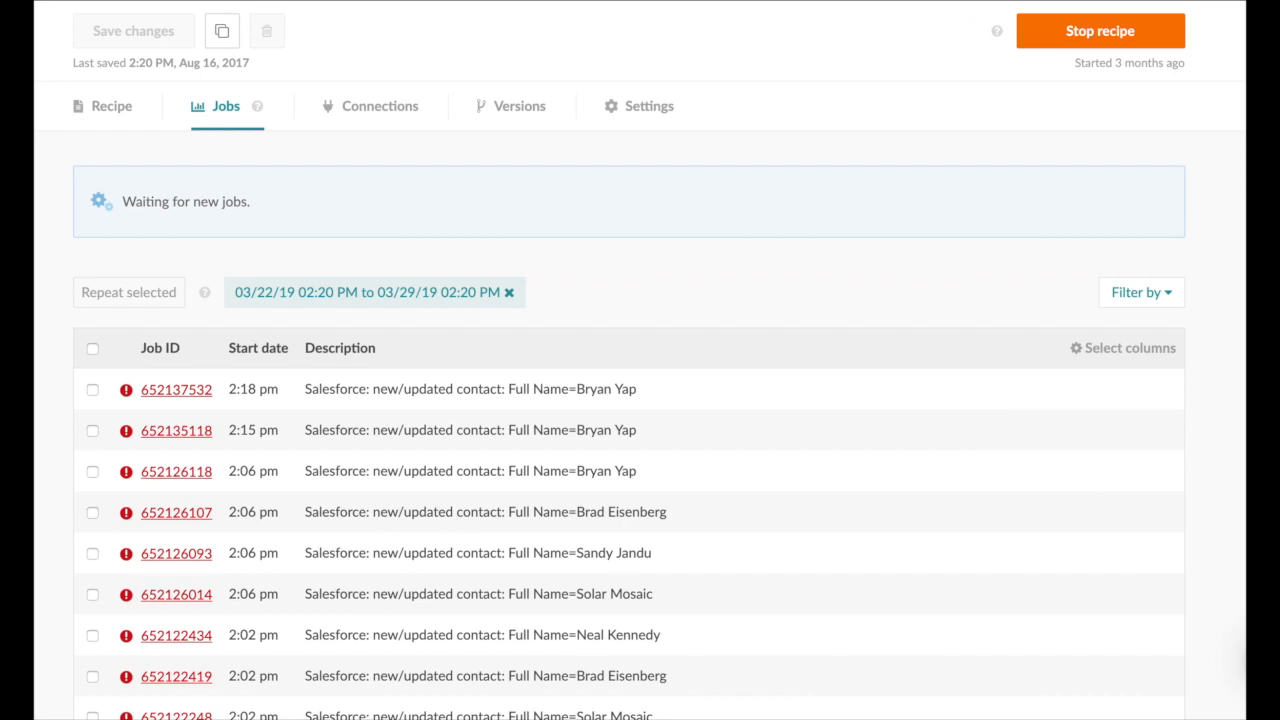
{"action": "scroll", "scroll_direction": "up", "scroll_amount": 3}
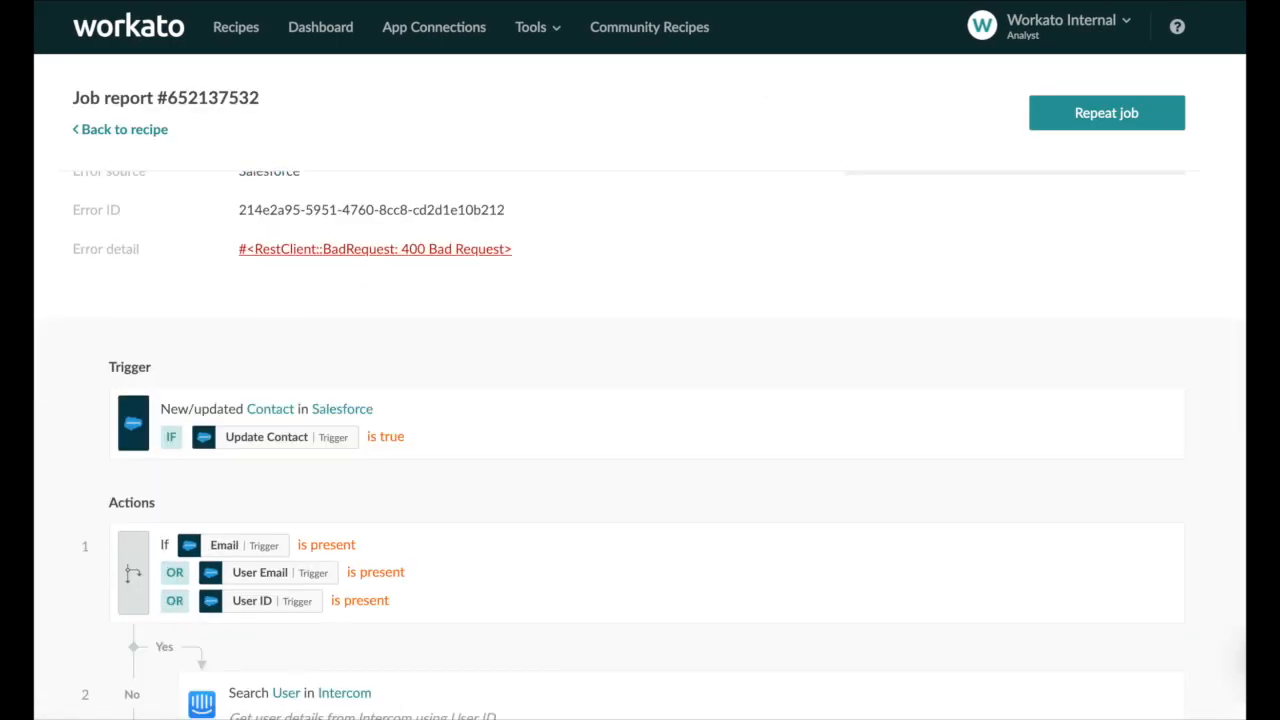
{"action": "scroll", "scroll_direction": "down", "scroll_amount": 3}
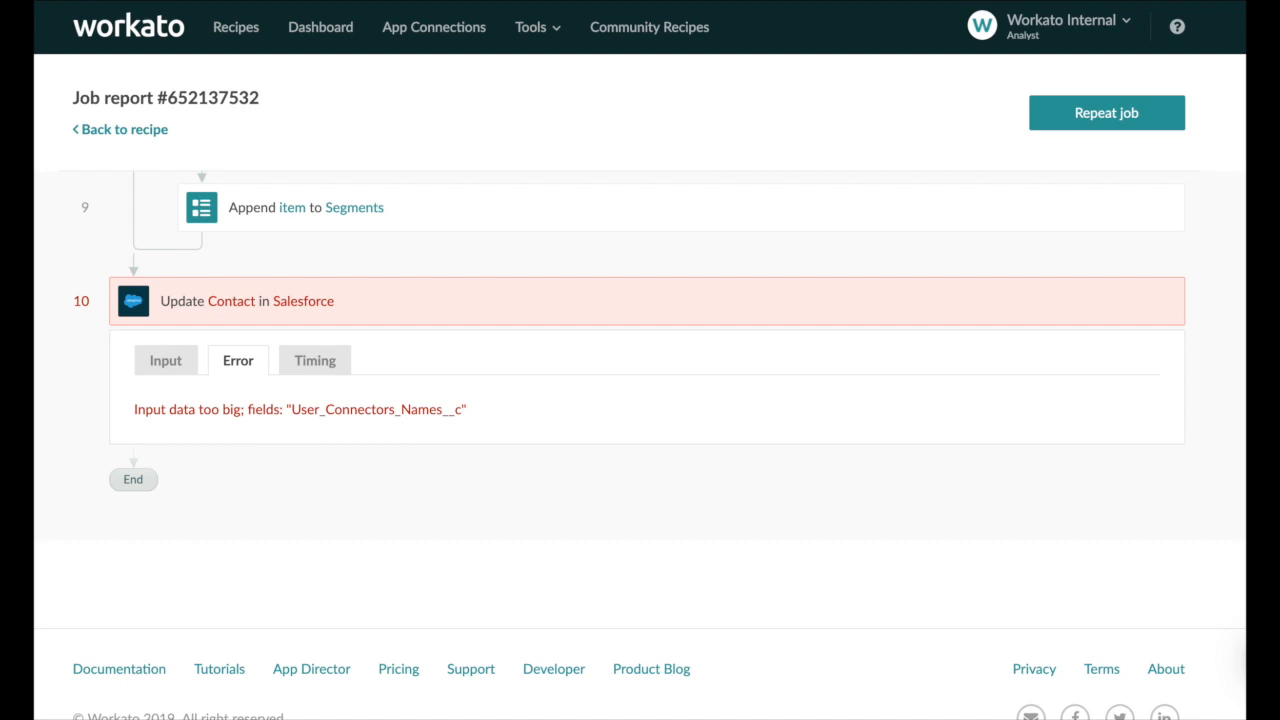